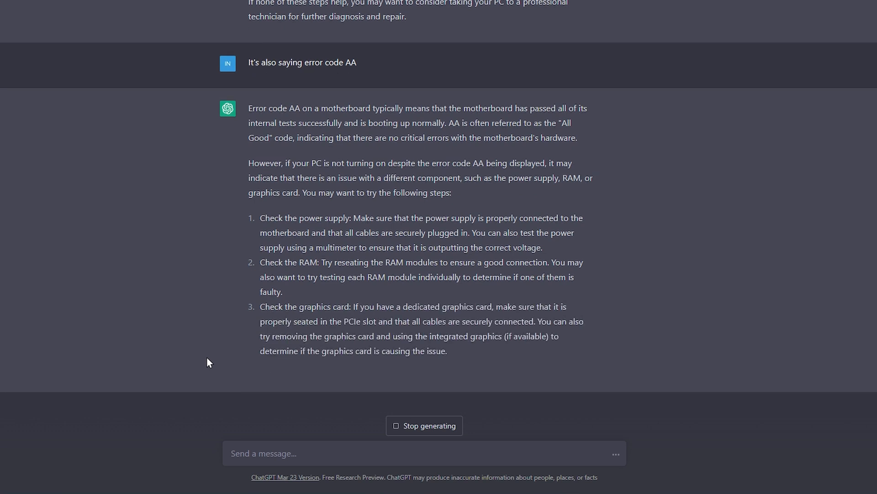
Scroll down through the earlier error code AA troubleshooting conversation.
scroll("down", 3)
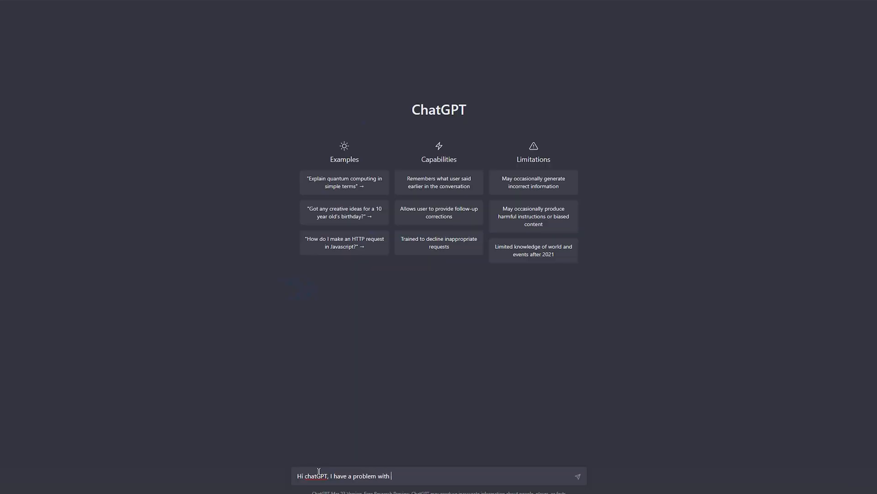
Send the greeting, then explain the PC won't turn on with an ASRock X670E Carrara motherboard.
type(" my computer, can you help?")
key("Return")
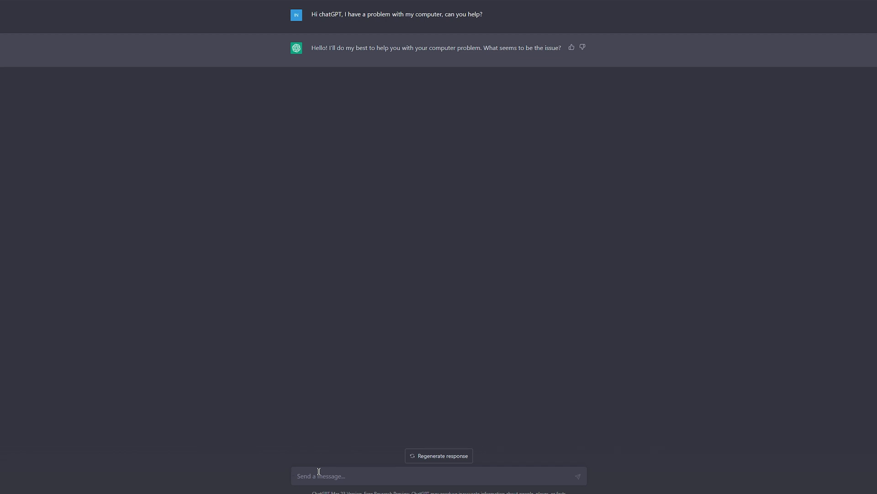
type("it won't turn o")
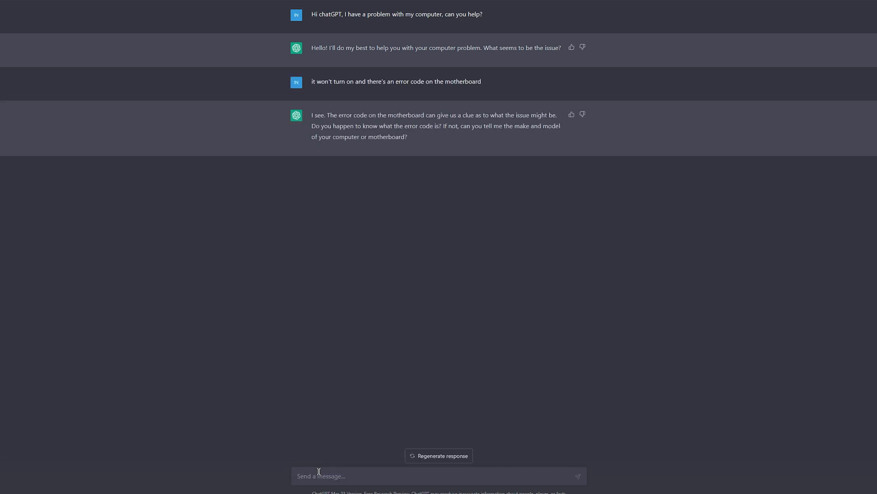
type("the motherboard is")
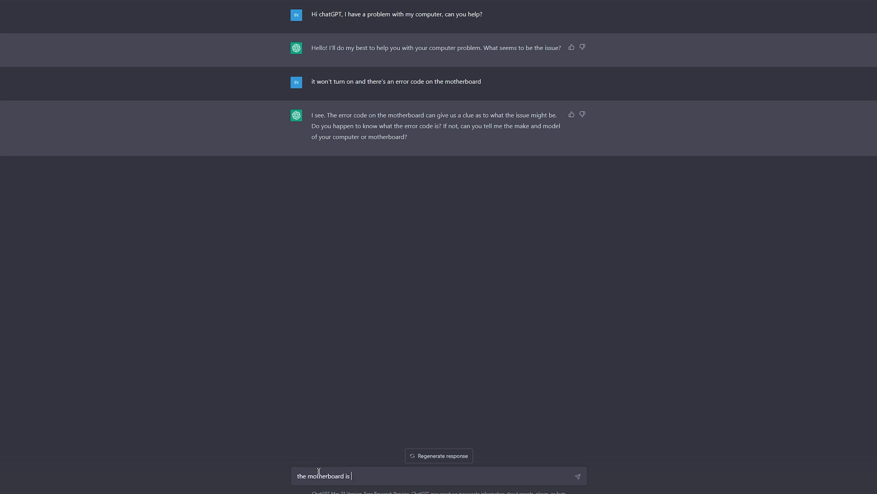
type("an asrock x67")
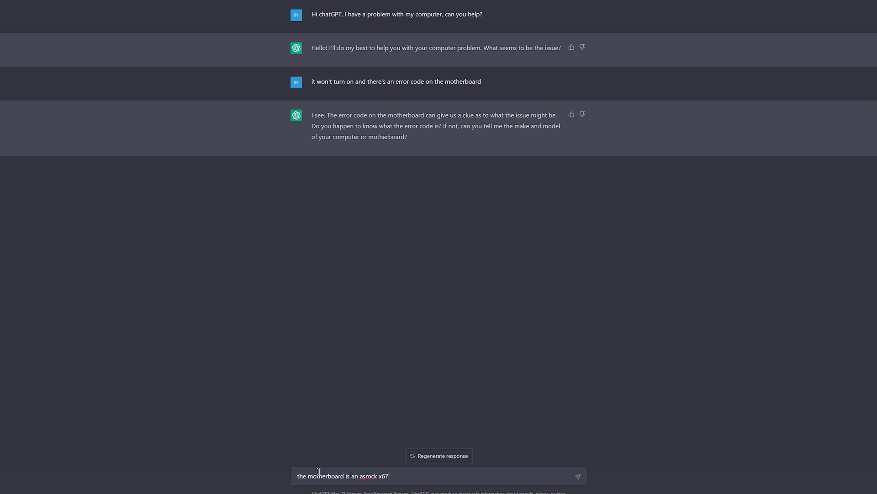
type("0e")
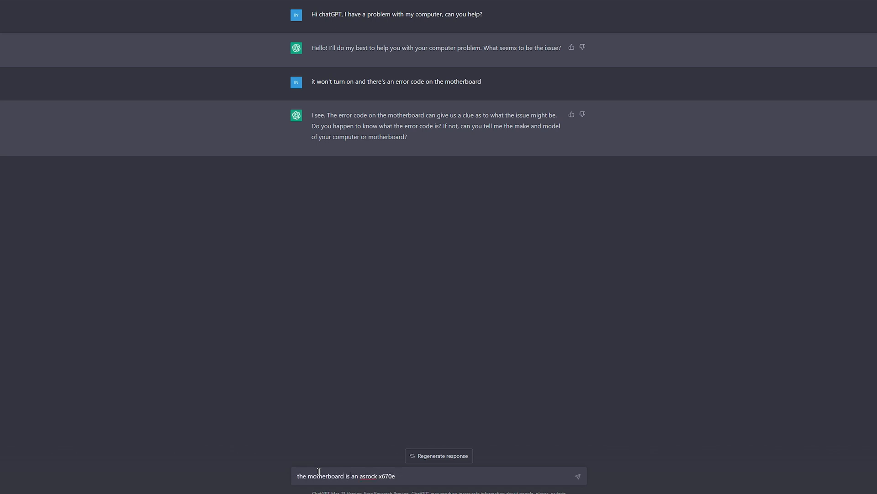
type("car")
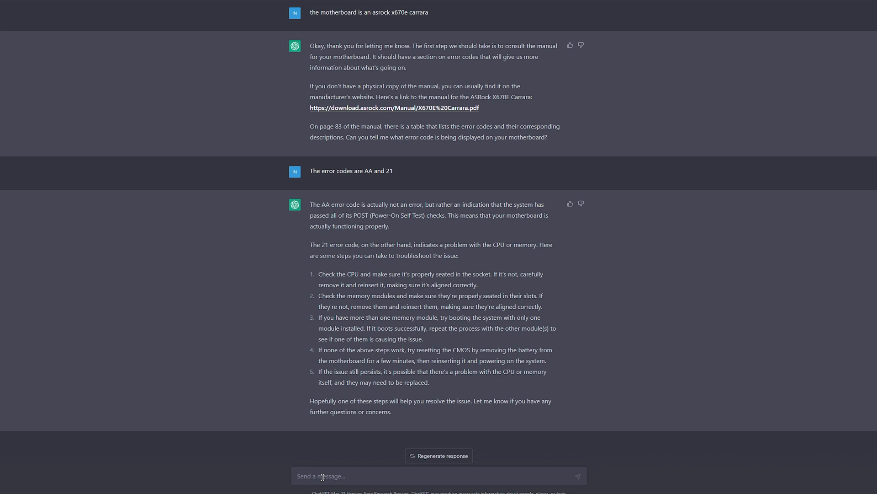
Type that the RAM was re-seated but the same error code still shows.
type("Ok, I found the problem and re-seated the RAM but the same error code is showing.")
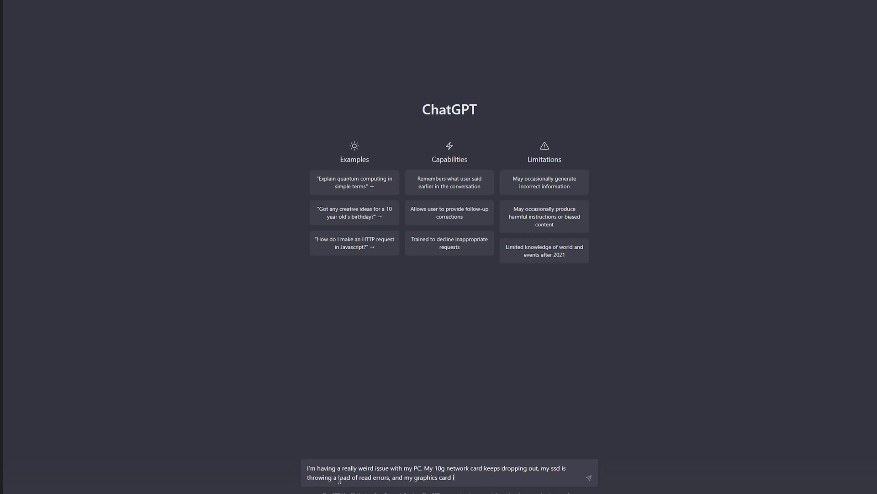
Send the blue-screen message, then follow up about Event Viewer network card errors and Premiere Pro editing over the 10g NIC.
type("is causing windows to blue screen.")
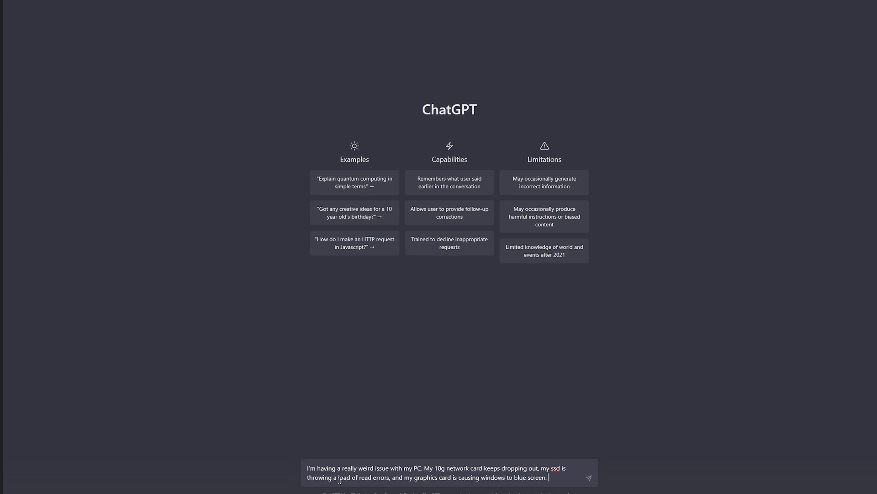
left_click(588, 476)
type("windows event")
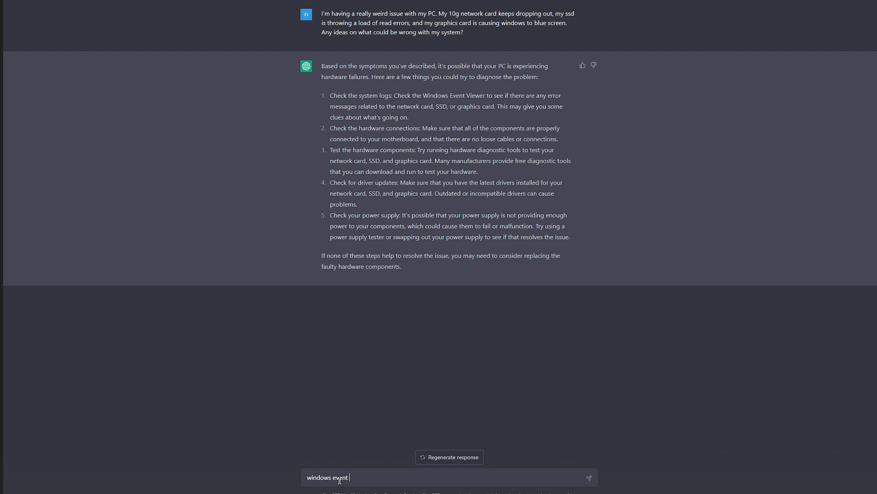
type("viewer shows errors for the net")
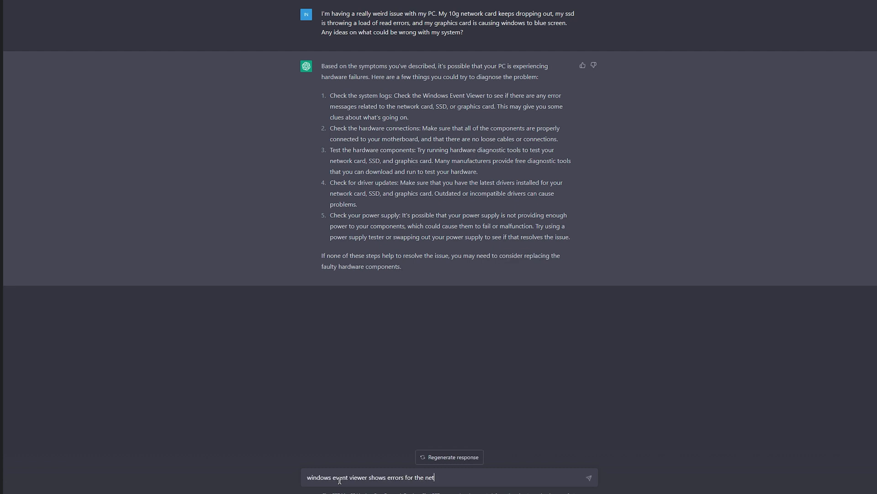
type("work card - a couple of different ones actuall")
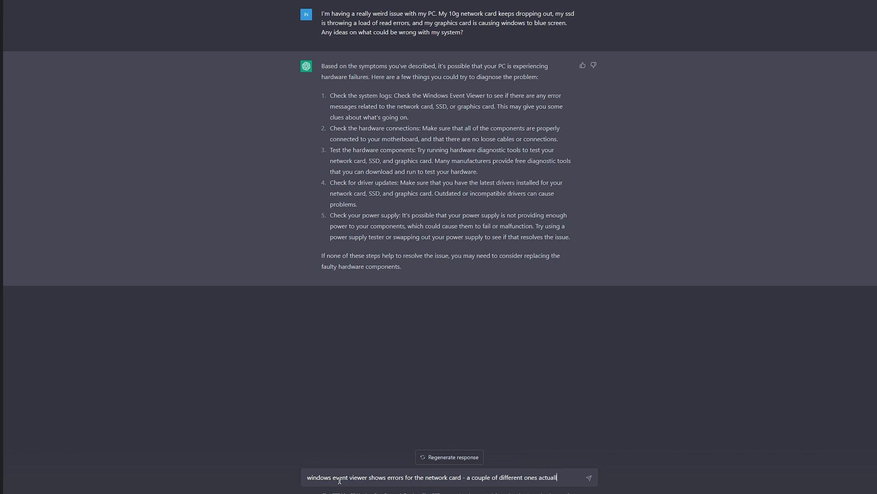
type(". I mostly have issues using Adobe Premier")
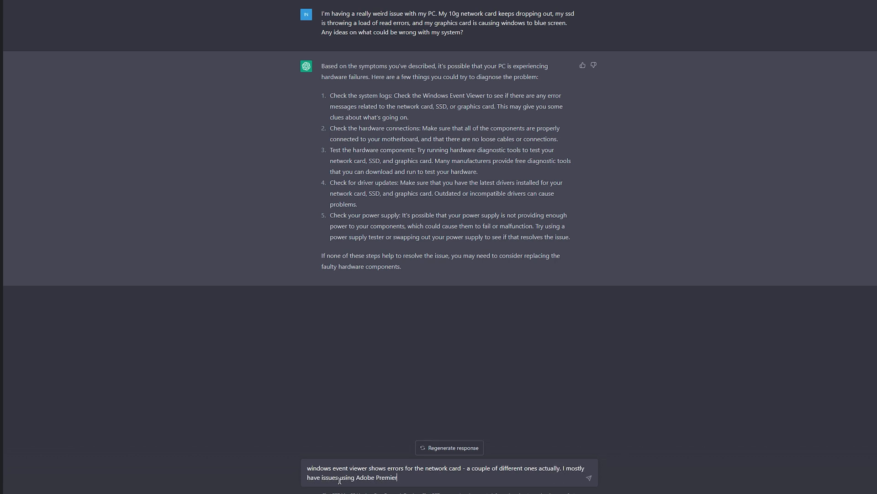
type("Pro")
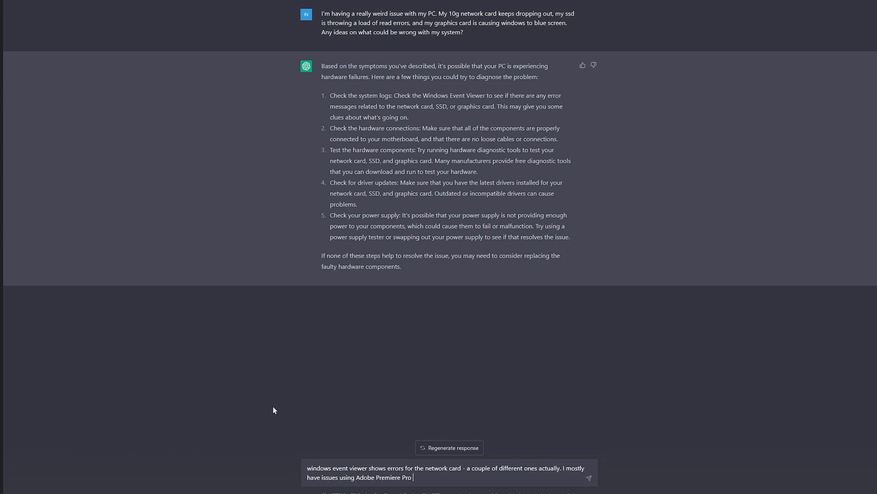
type("as I'm editing using th")
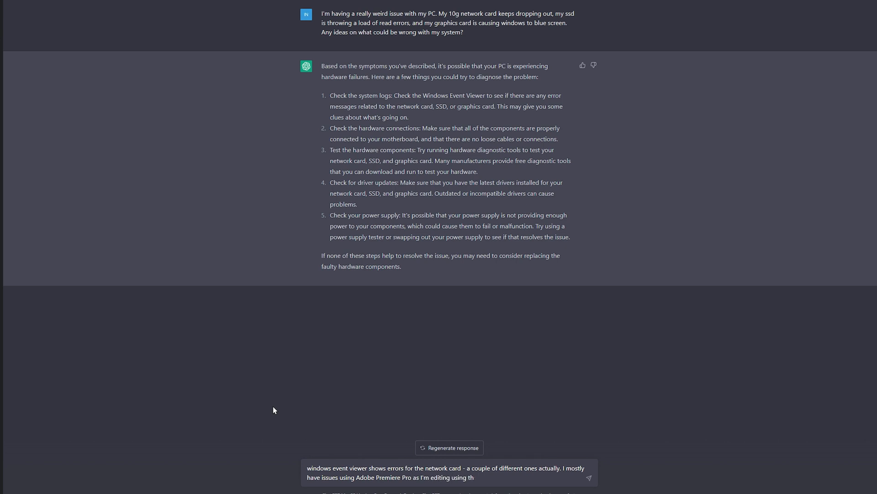
type("ocusing a network server")
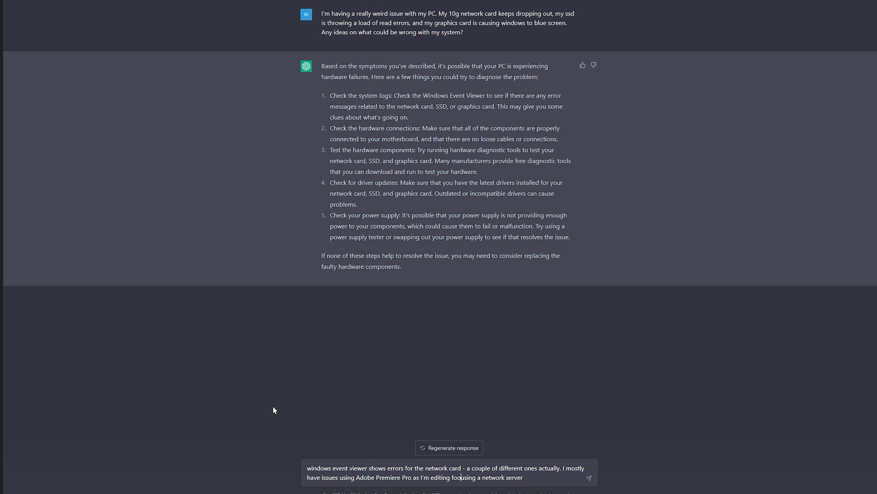
type("footage from my network server which uses the 10g nic")
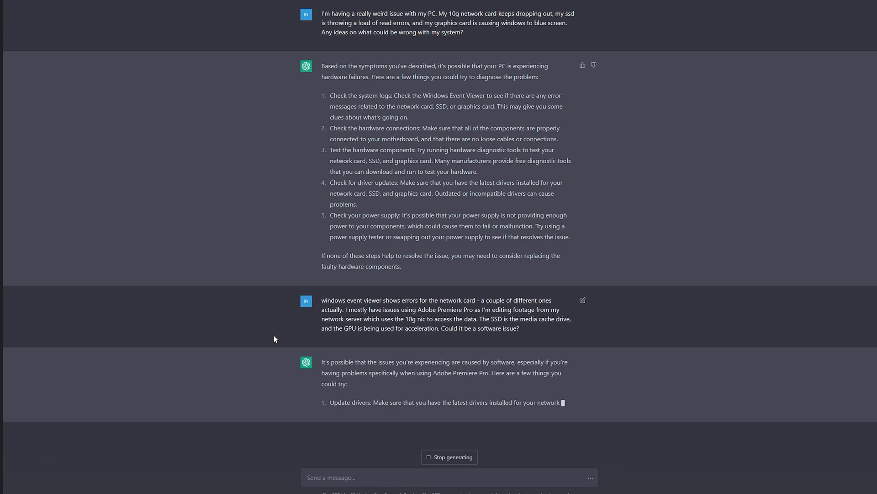
Reply that drivers are up to date and the graphics card now fails when gaming, then read the response.
scroll("down", 3)
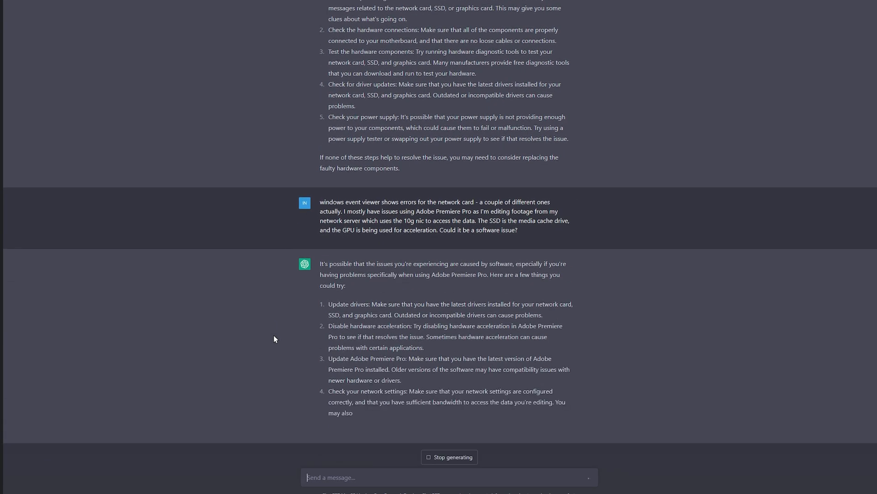
scroll("down", 3)
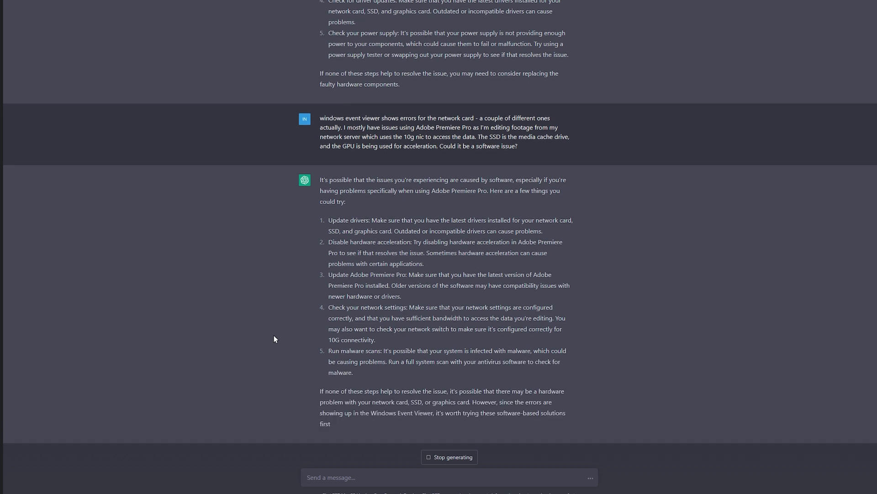
type("All the drivers are up to date yeah. It works most of the time, but")
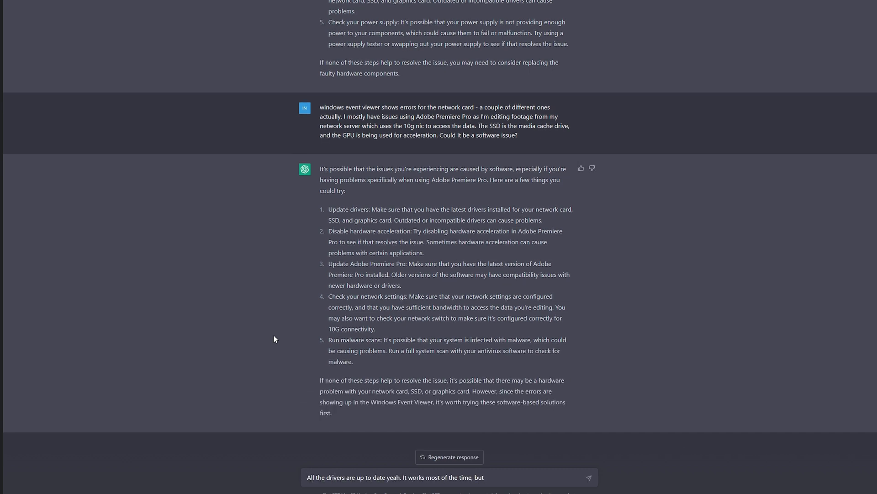
type("when it breaks the whole system")
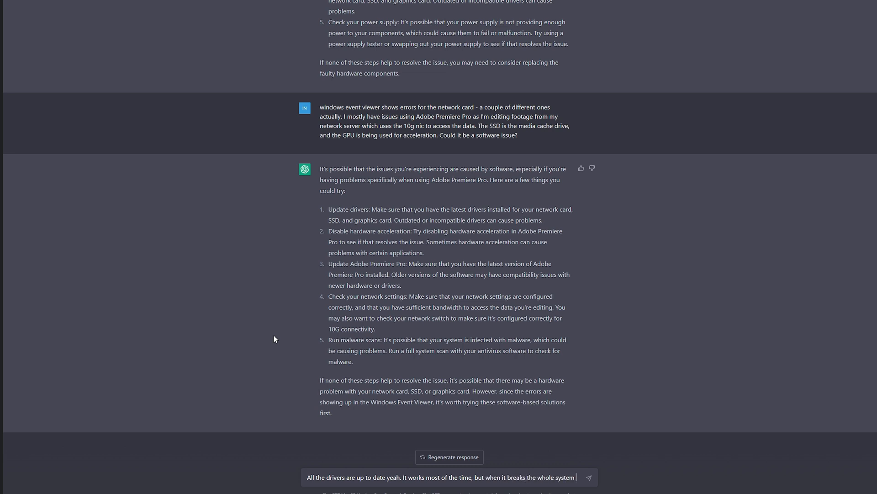
type("seems to break too. My graphics card is cau")
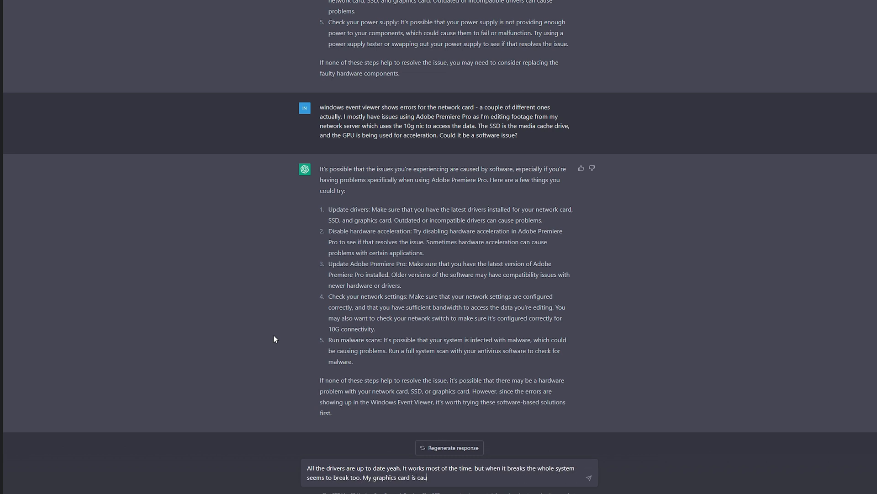
type("sing issues when gaming on it now too")
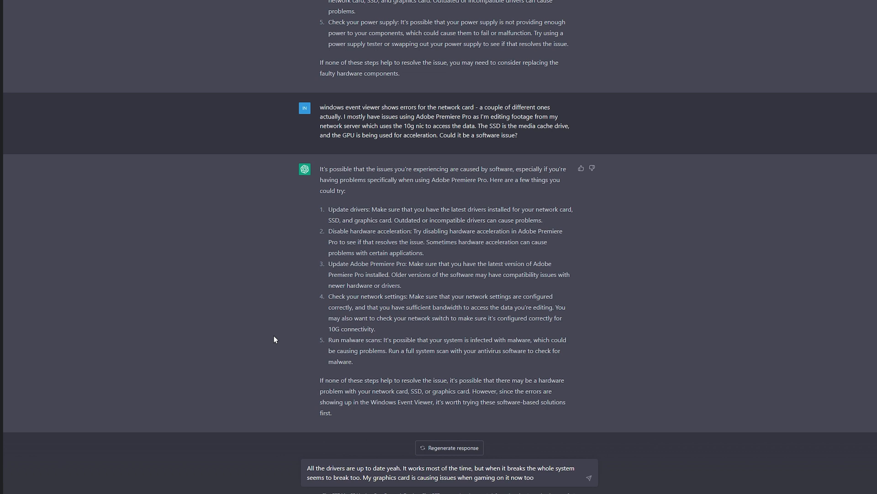
left_click(588, 473)
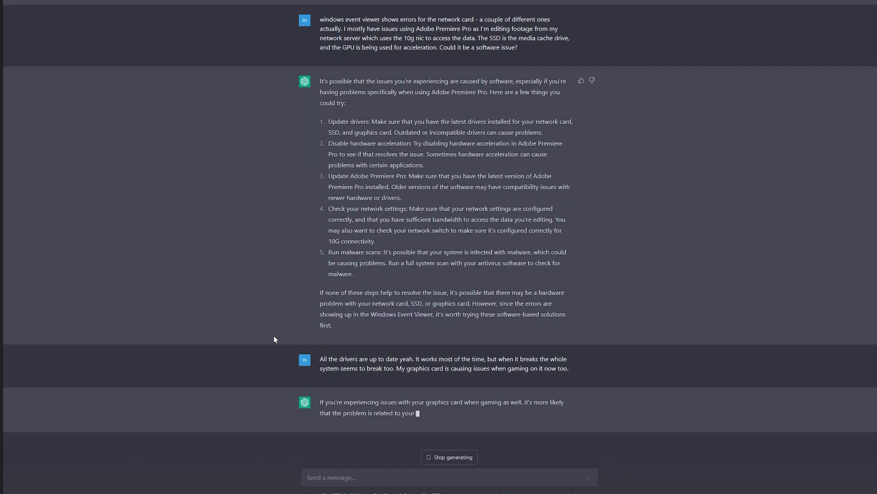
scroll("down", 3)
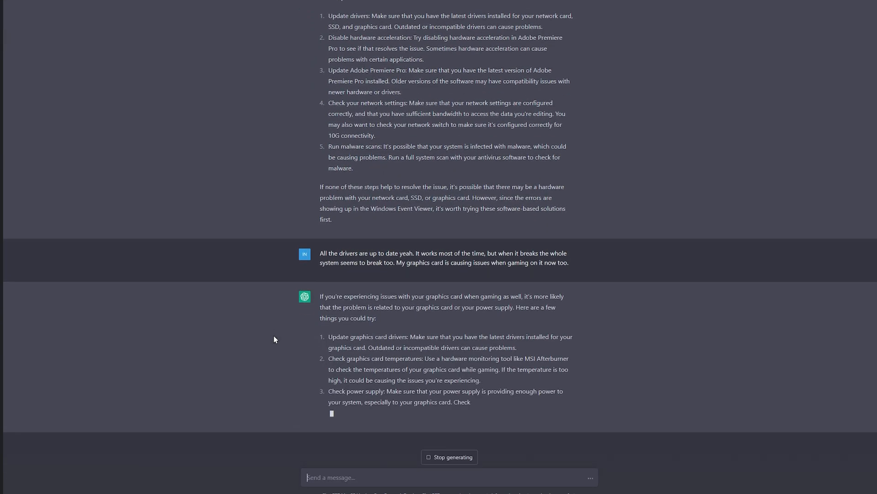
scroll("down", 3)
type("I have already updated")
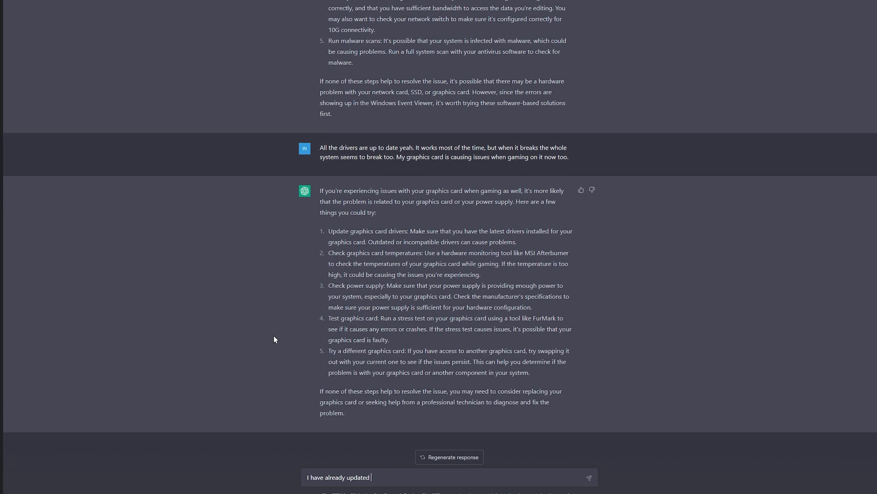
Report fine temperatures, a swapped graphics card and the network card still dropping off in Event Viewer.
type("my drivers. The temperatures are all f")
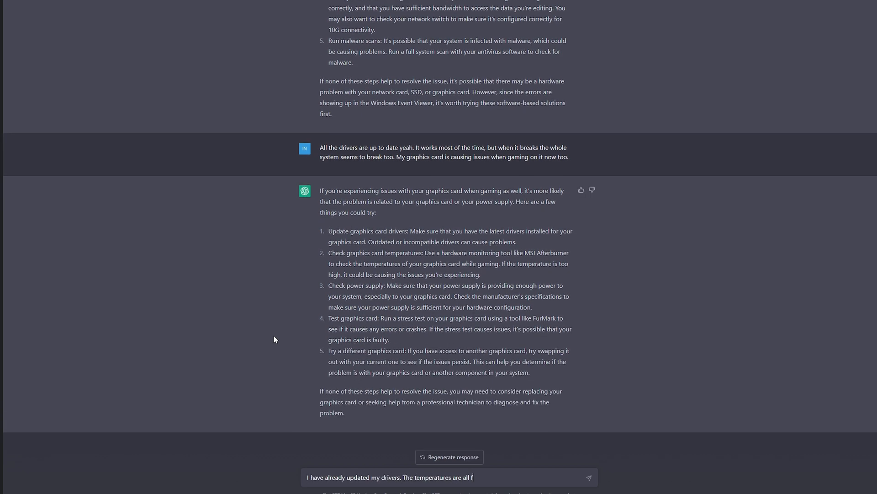
type("ine. I just tried another graphics card and it was fine at the start but I'm now having the same problem with crashing - and the")
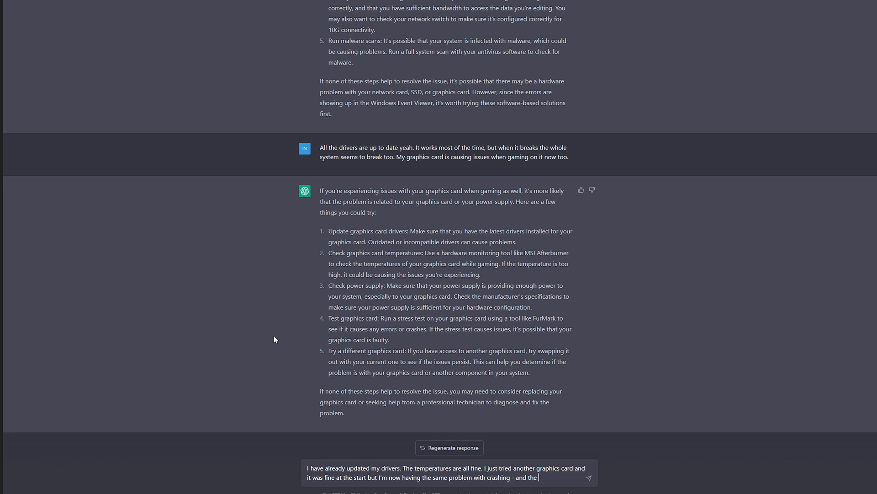
type("network card keeps dropping off.")
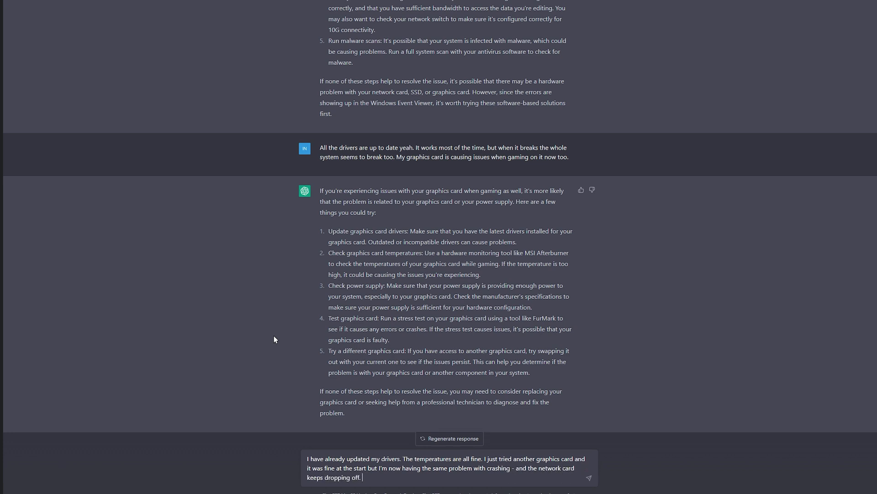
type("Event viewer still shows the network card")
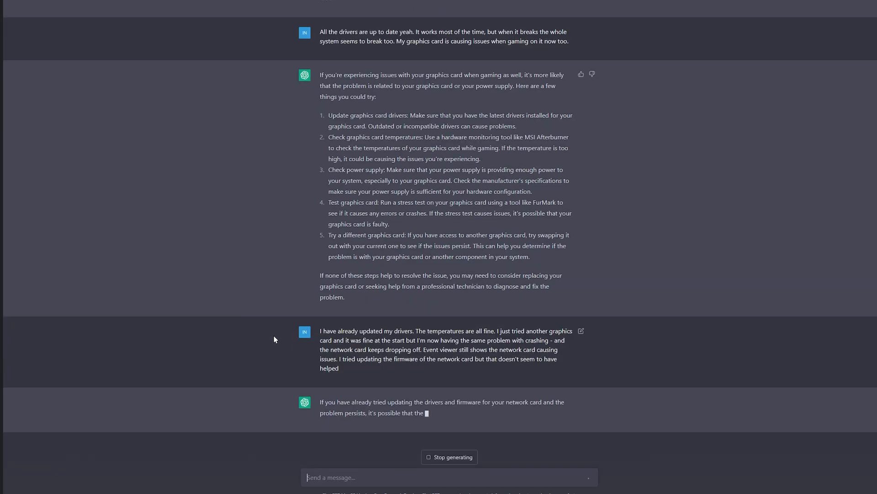
scroll("down", 3)
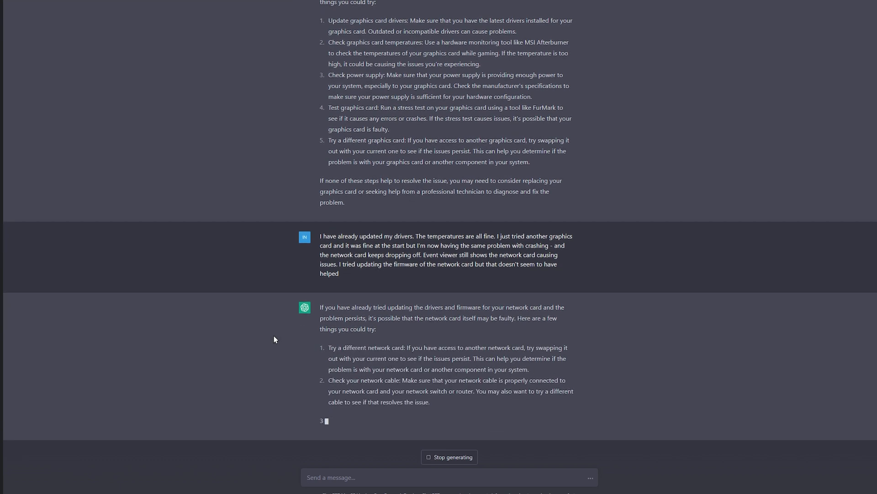